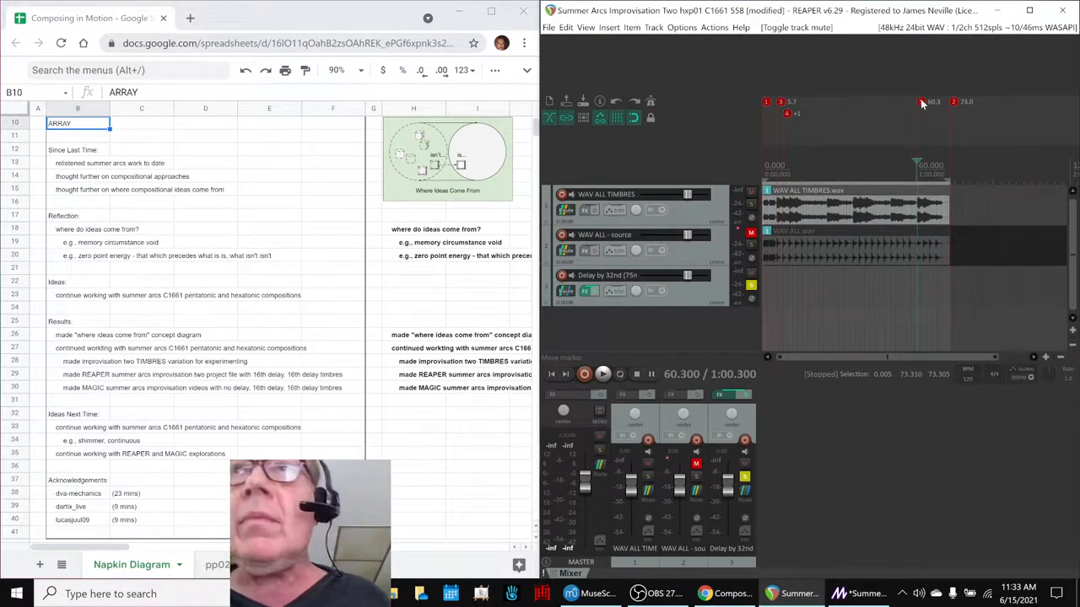
Play a stretch of the delayed timbres mix past the one-minute mark, then stop it.
left_click(603, 375)
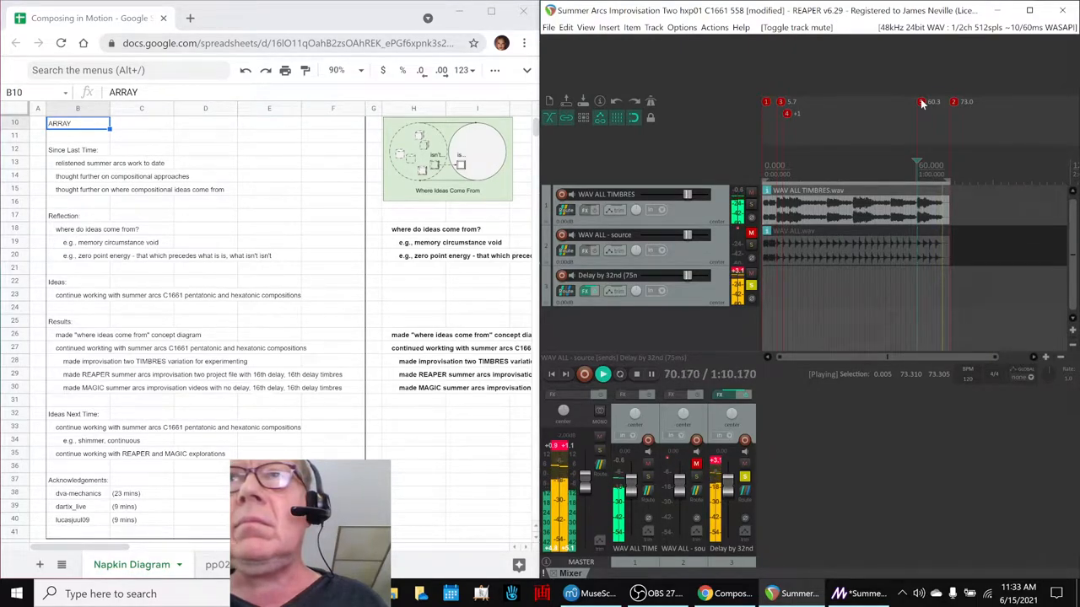
left_click(600, 374)
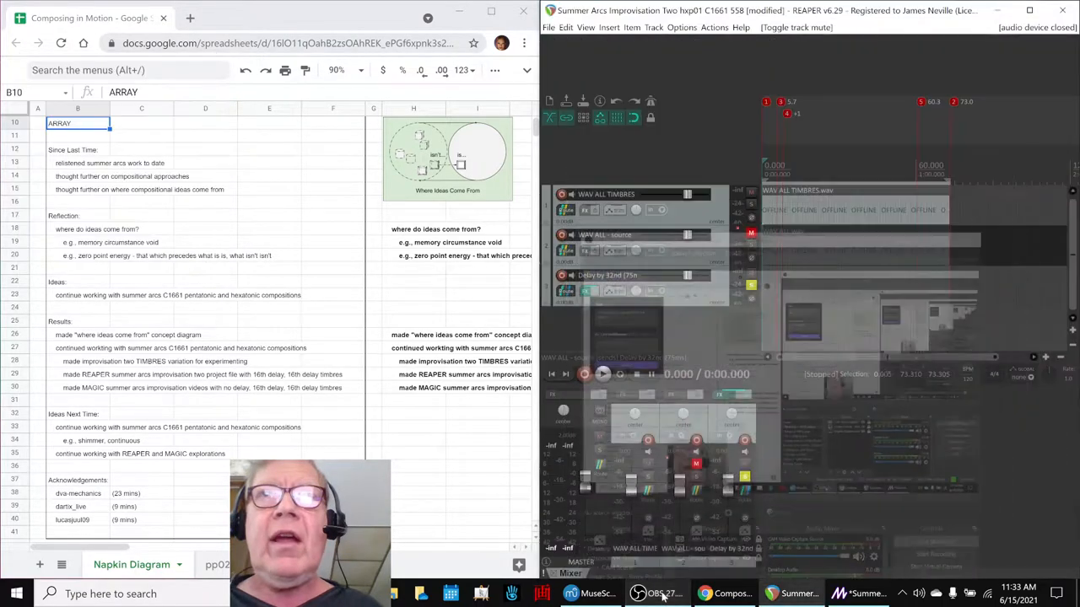
Select the Where Ideas Come From diagram and magnify the sheet to 200% beside its notes.
left_click(593, 594)
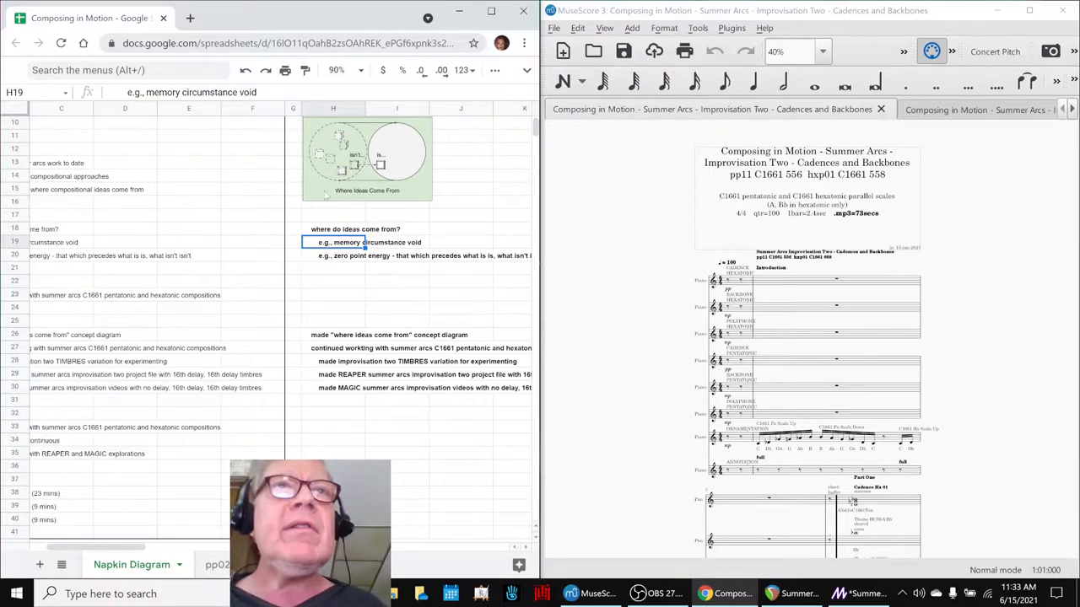
left_click(368, 155)
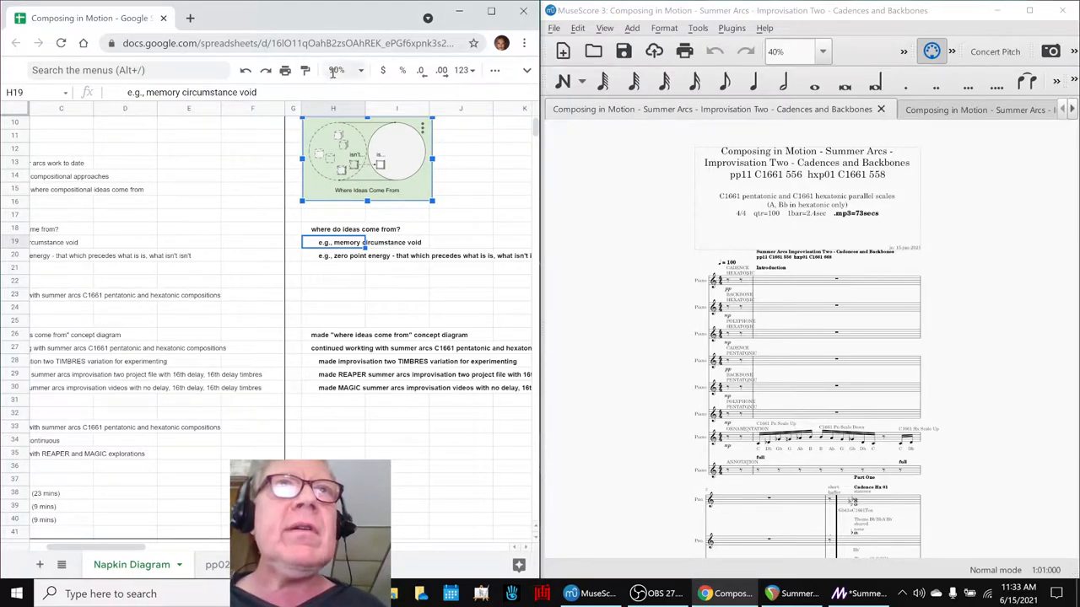
left_click(344, 71)
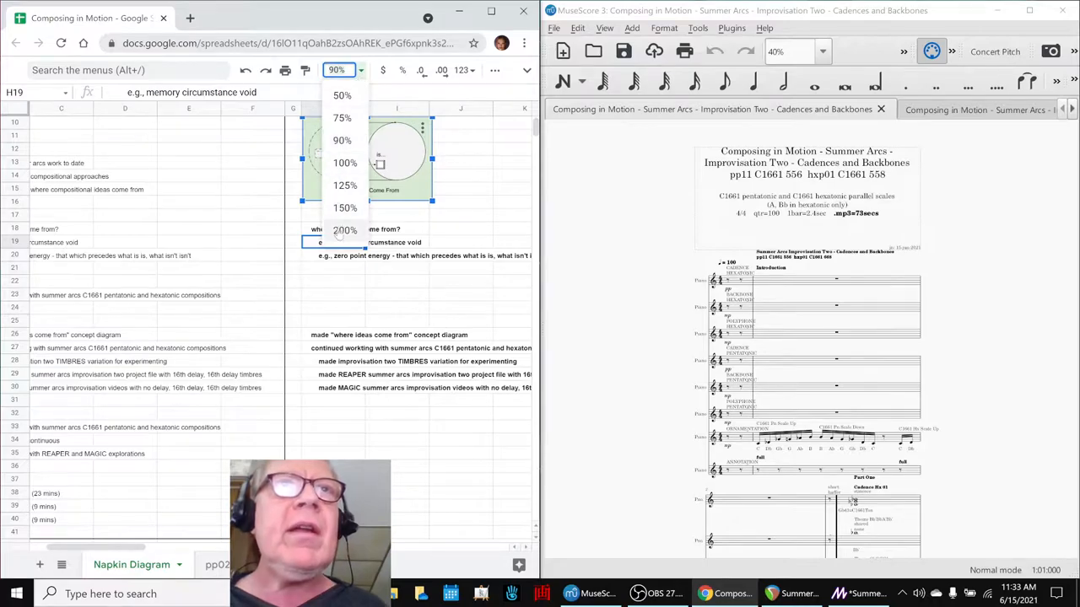
left_click(344, 229)
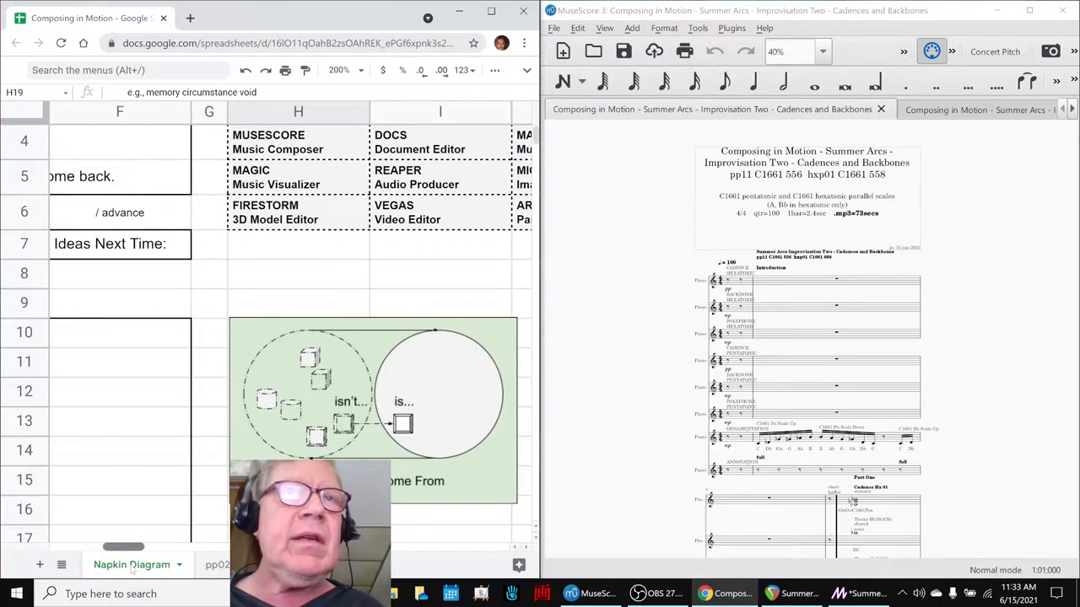
scroll("down", 3)
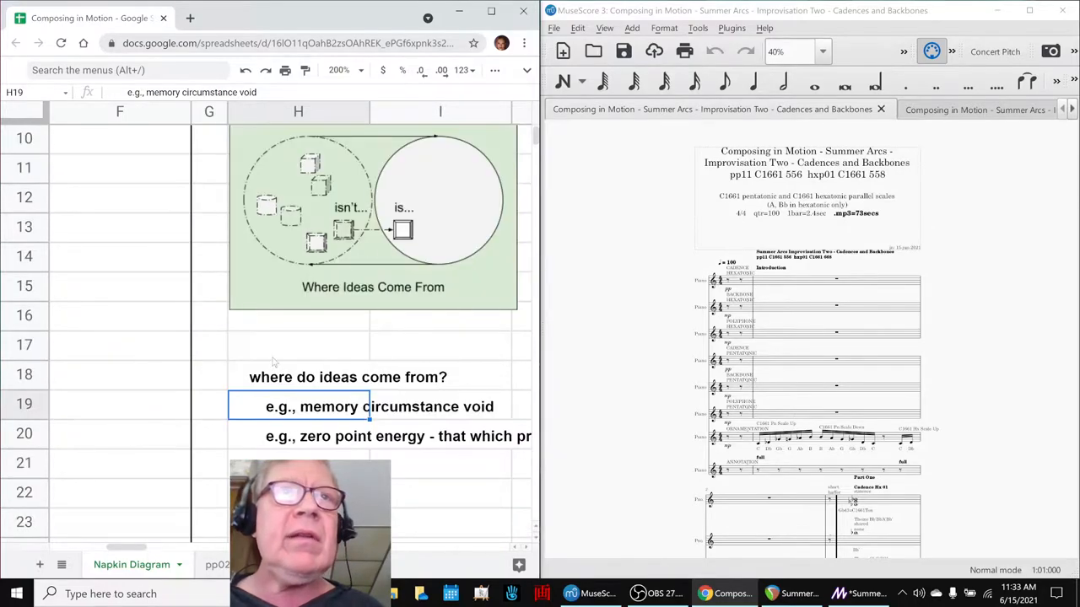
mouse_move(336, 162)
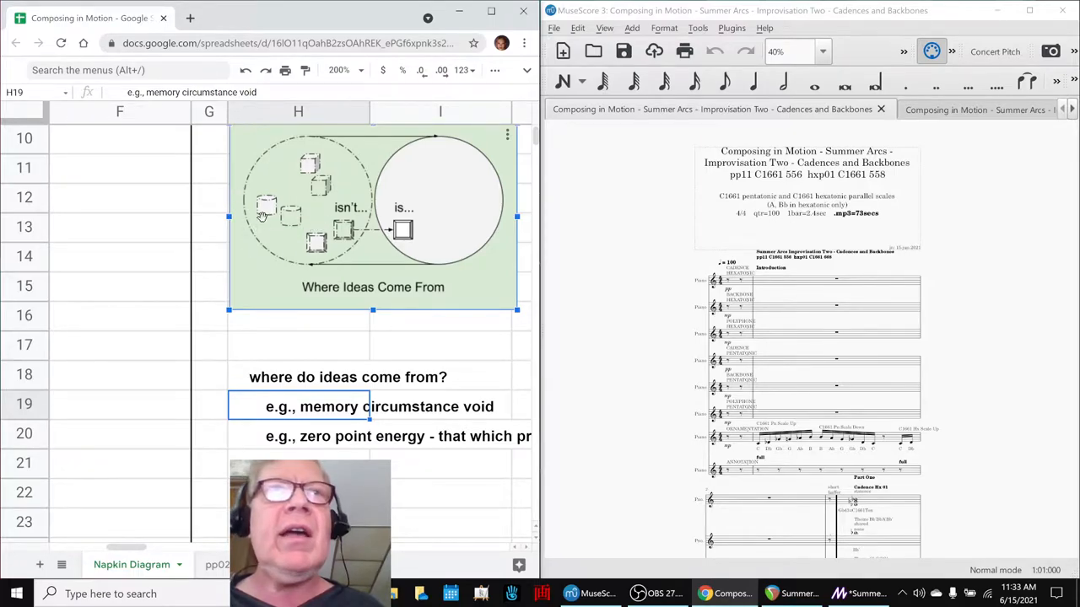
mouse_move(452, 182)
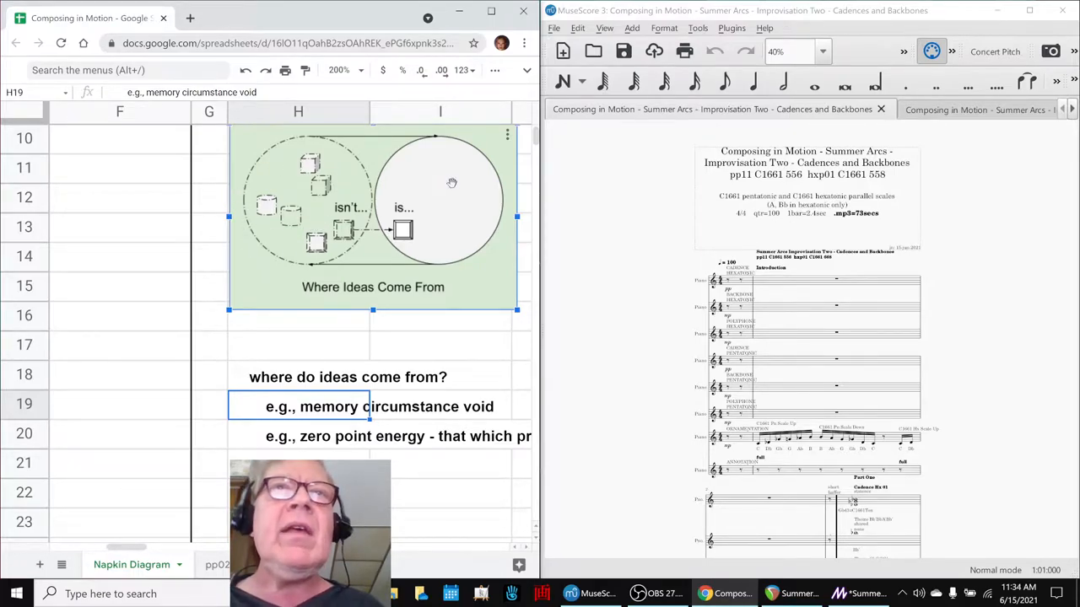
left_click(835, 280)
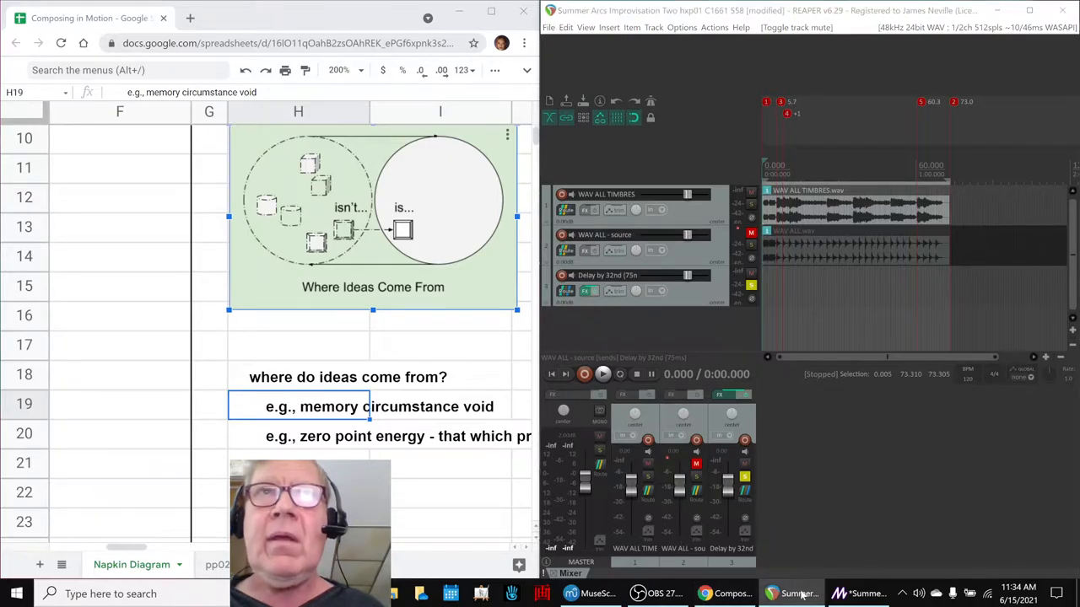
Select the zero point energy note and reach for the sheet's magnification before leaving for MuseScore.
left_click(570, 593)
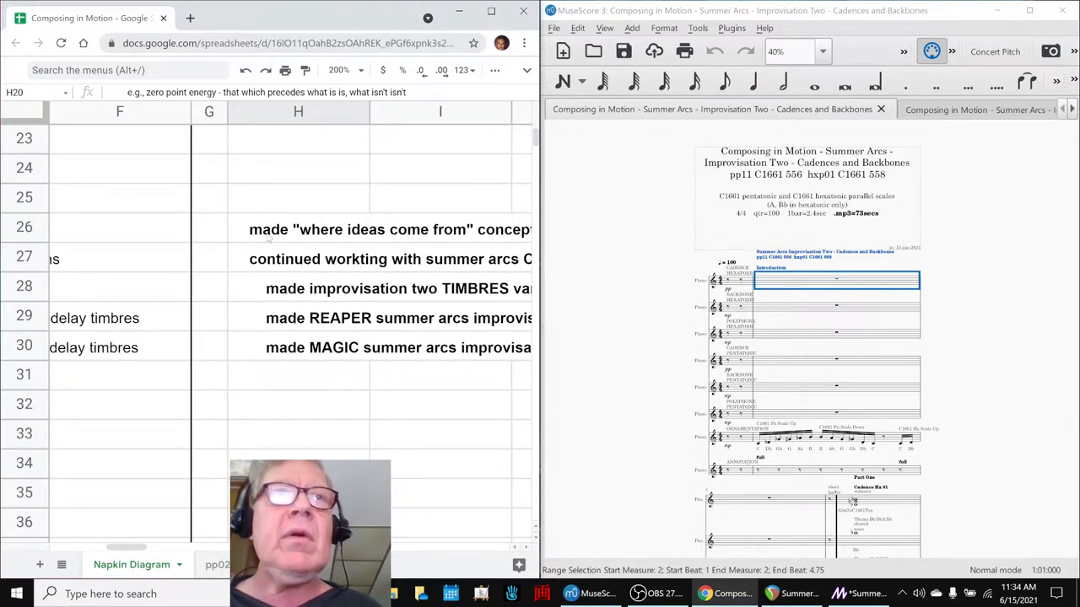
mouse_move(341, 71)
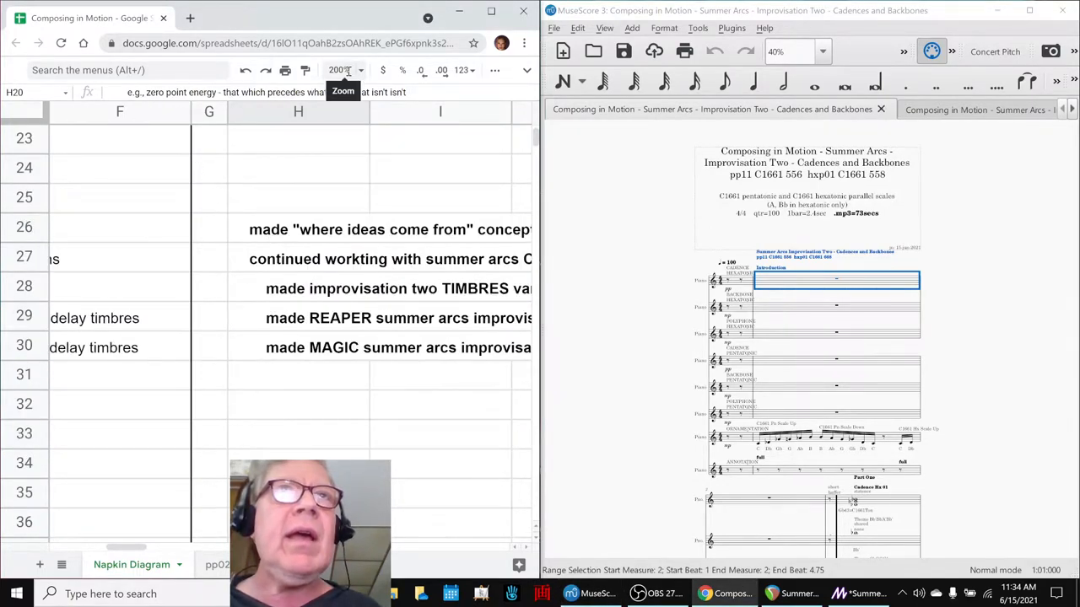
left_click(344, 71)
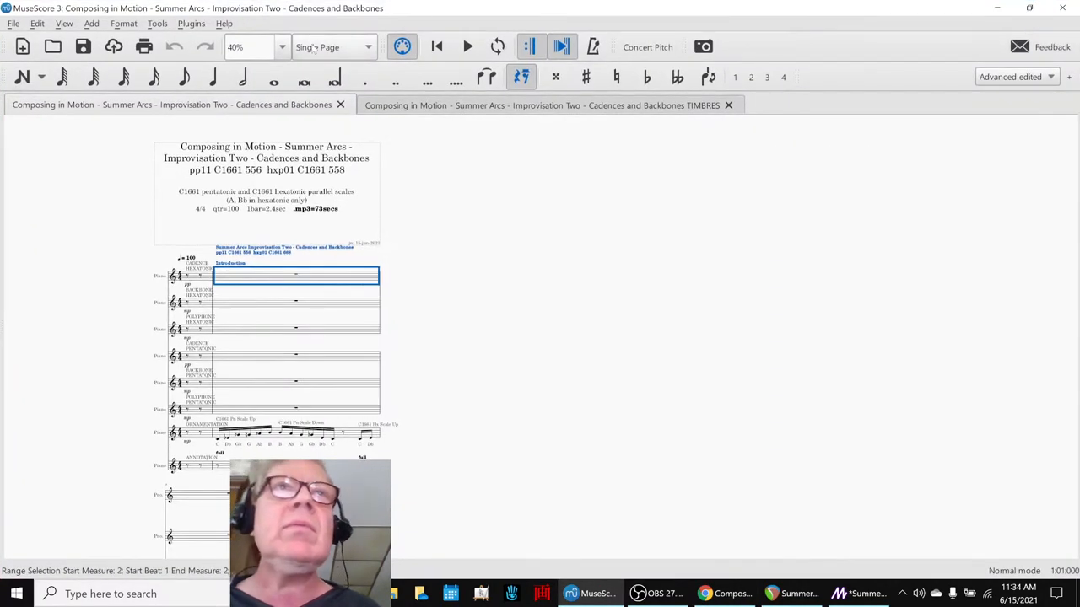
Play the Cadences and Backbones score twice in continuous view, stopping each time.
left_click(329, 48)
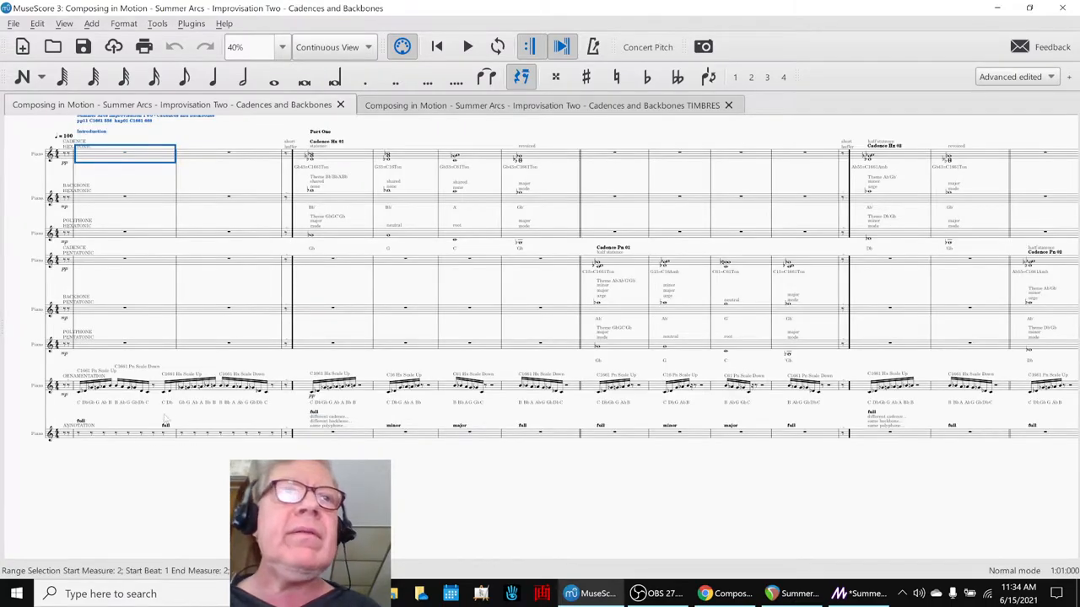
left_click(467, 47)
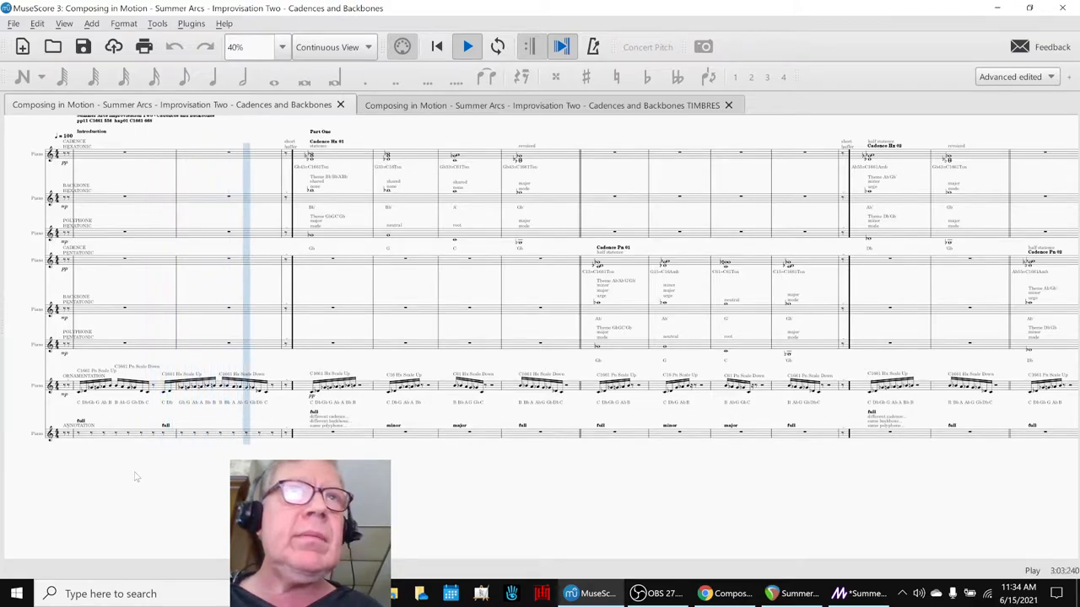
left_click(467, 48)
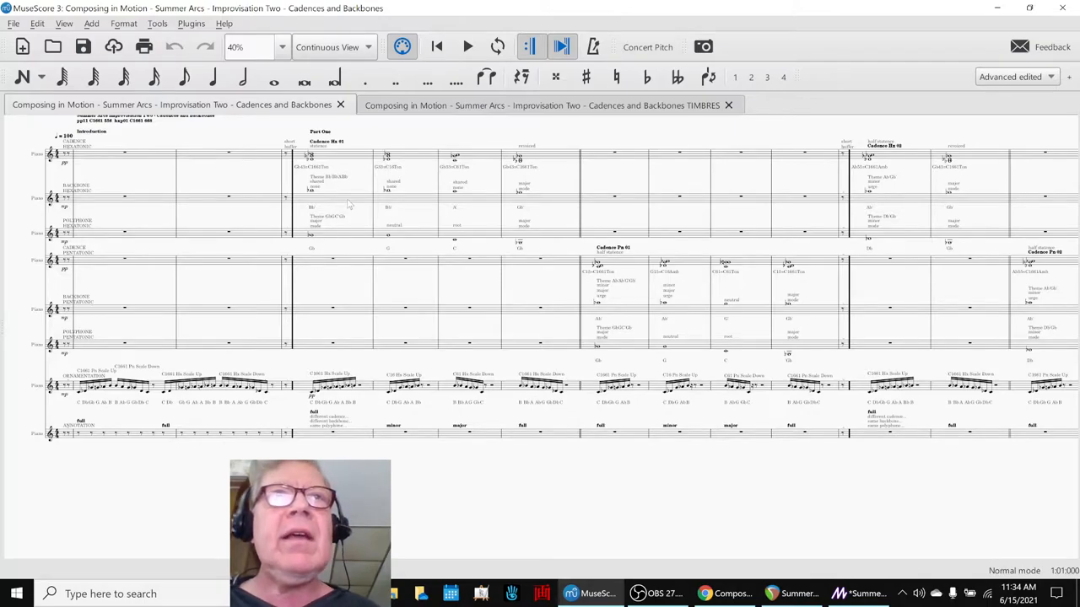
left_click(334, 196)
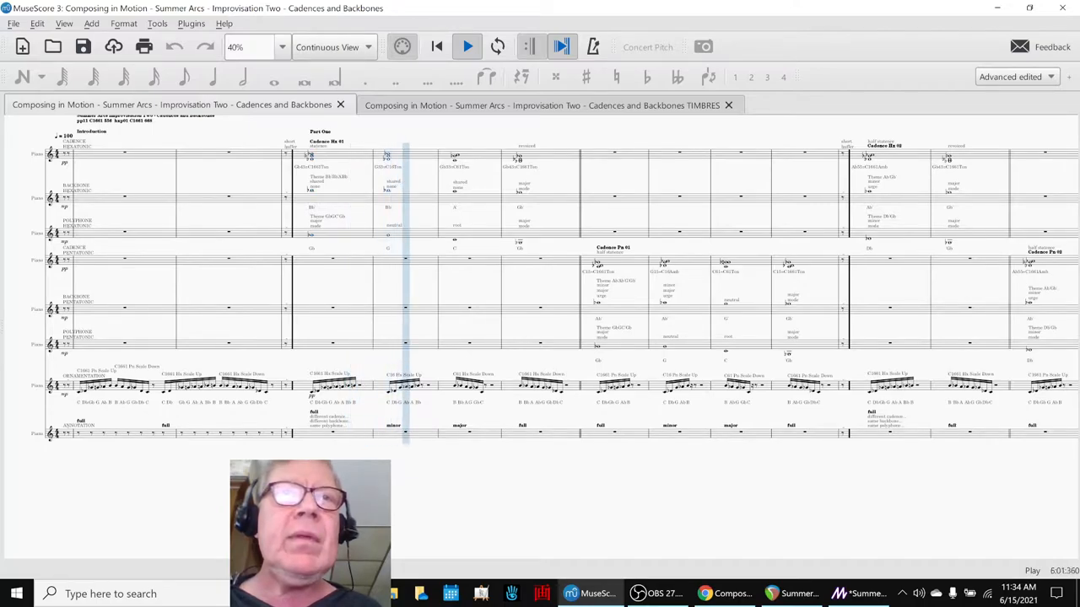
left_click(467, 47)
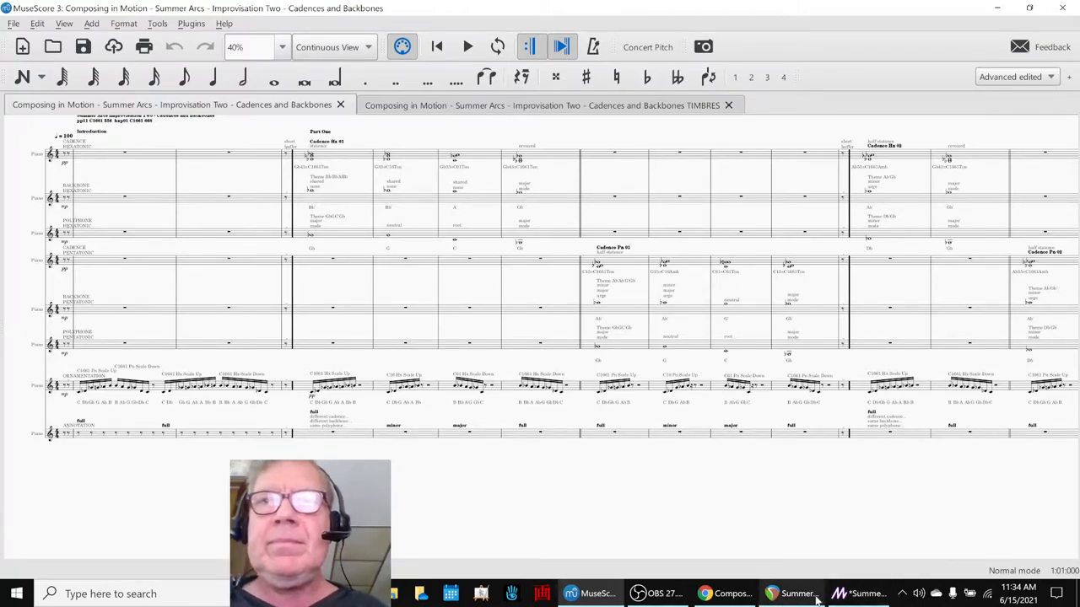
Bring the REAPER Summer Arcs project up beside the MuseScore score.
left_click(791, 593)
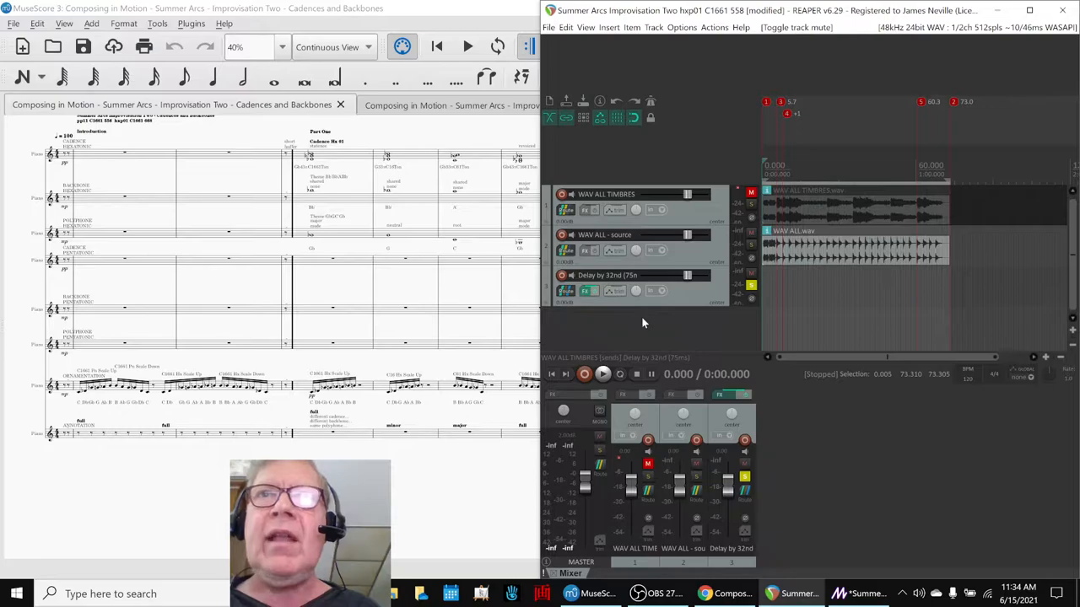
left_click(602, 374)
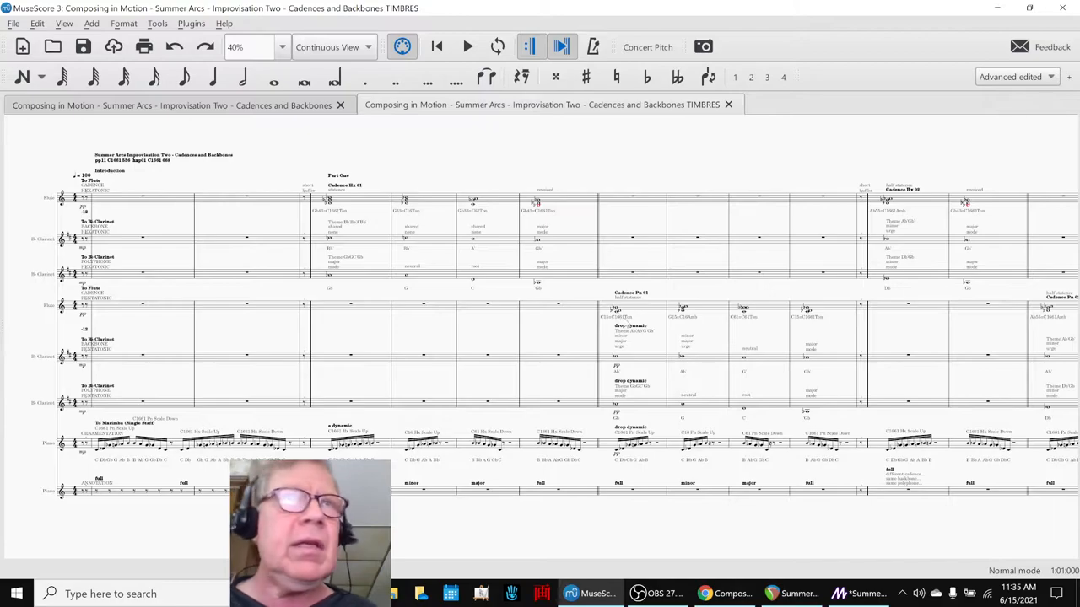
mouse_move(610, 379)
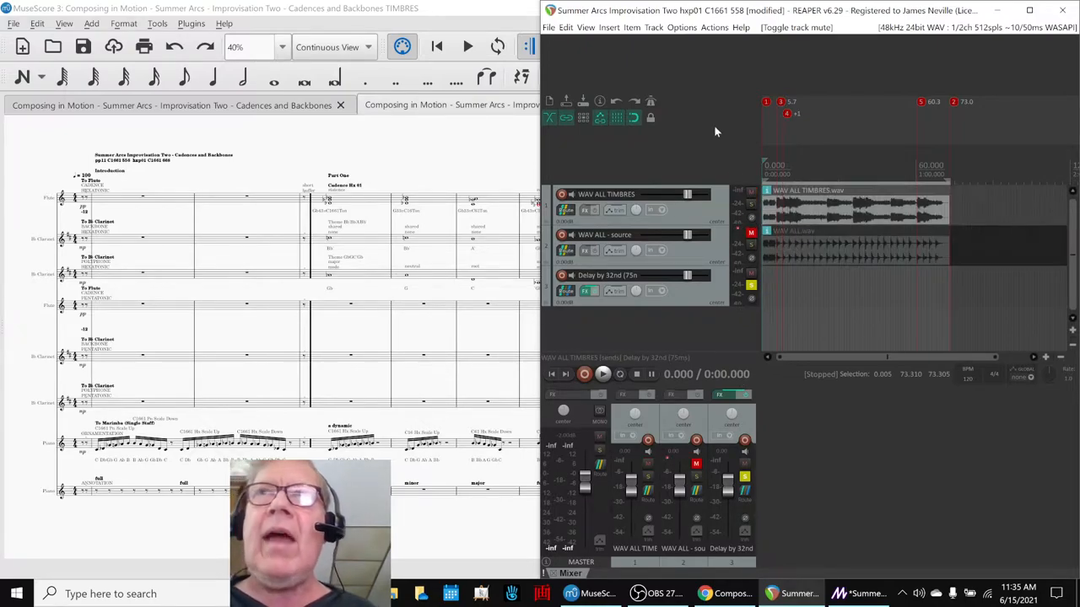
Maximize REAPER and play the three-track mix from the start through to its end near 1:10.
left_click(602, 375)
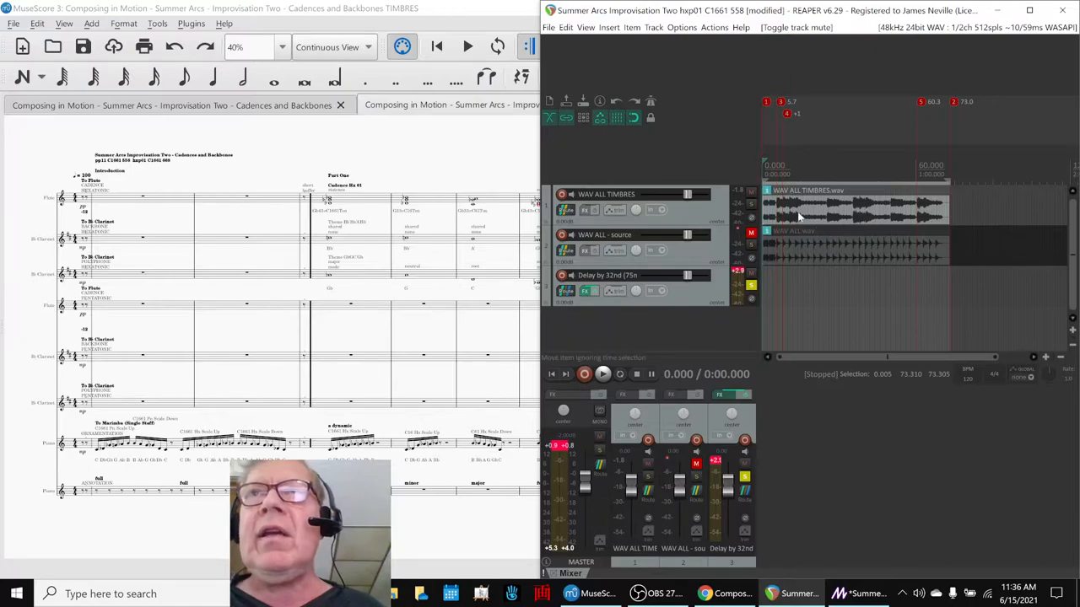
mouse_move(806, 213)
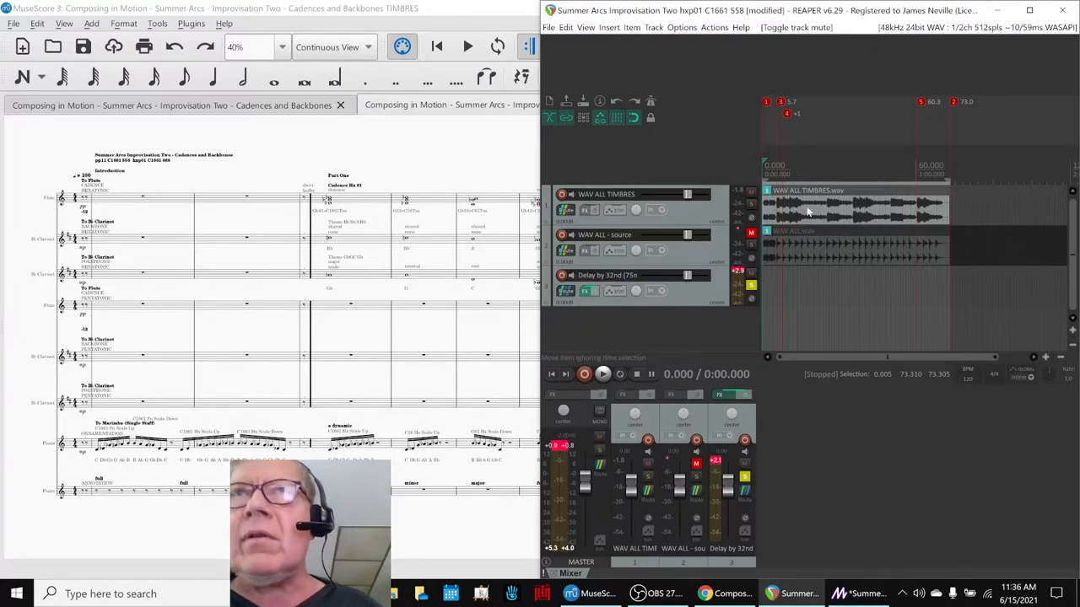
mouse_move(813, 209)
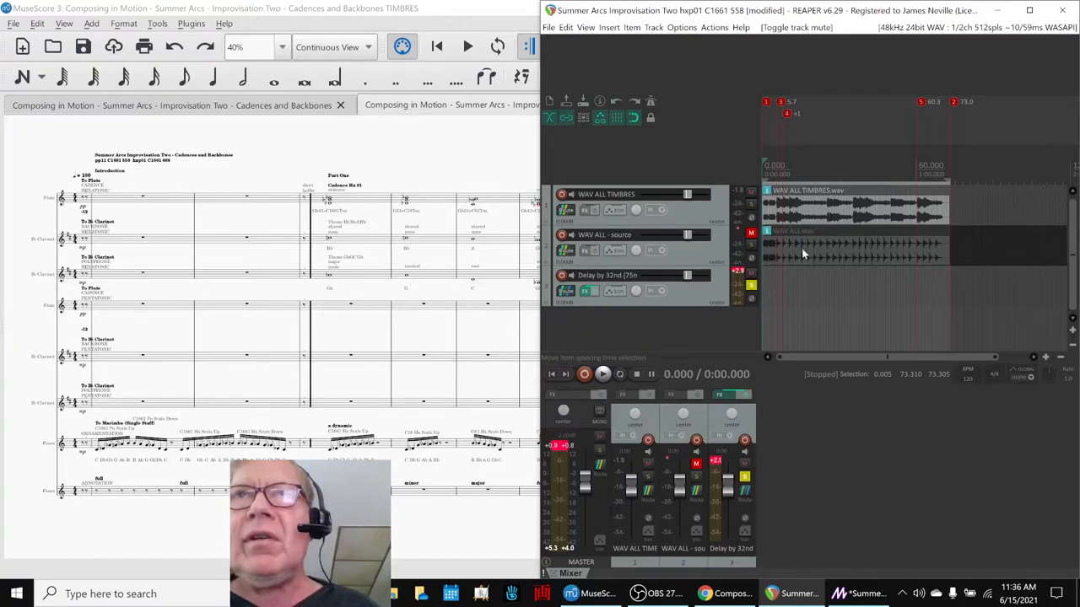
left_click(749, 233)
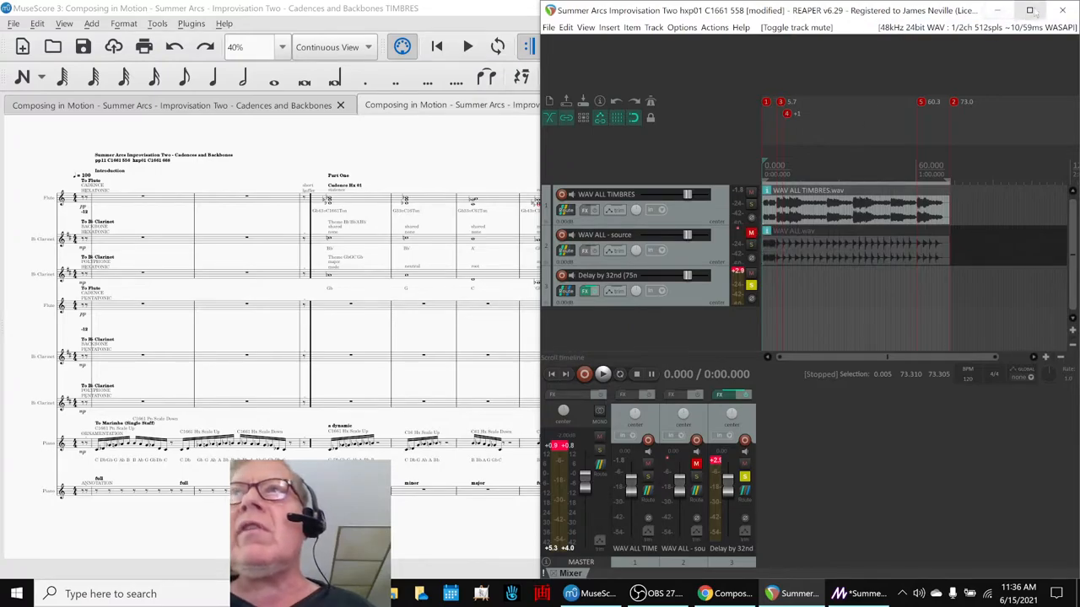
left_click(1029, 10)
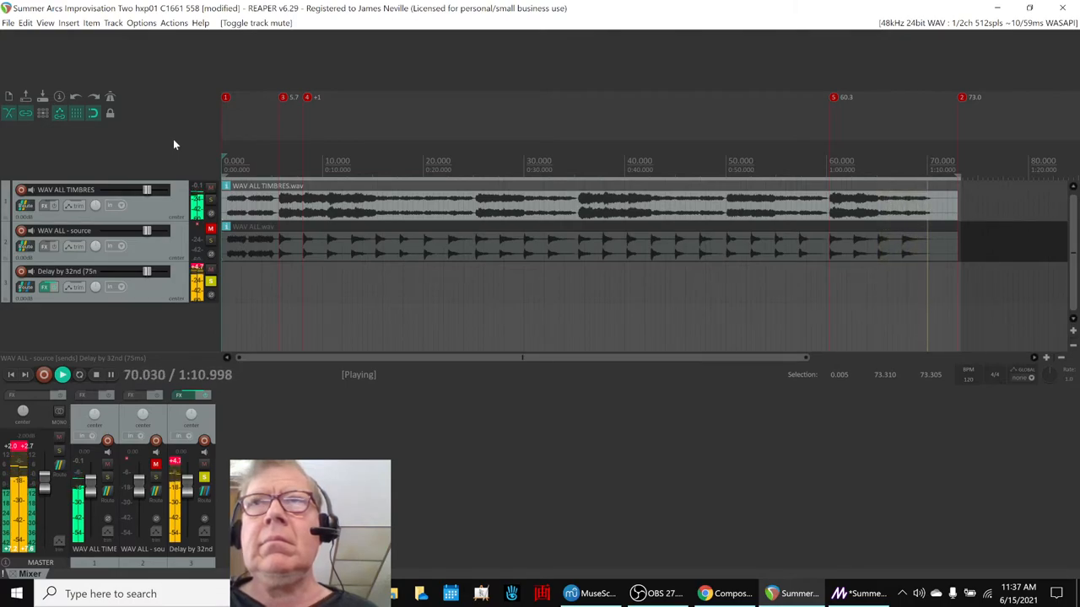
Stop the finished mix and return to the Composing in Motion session notes.
left_click(95, 374)
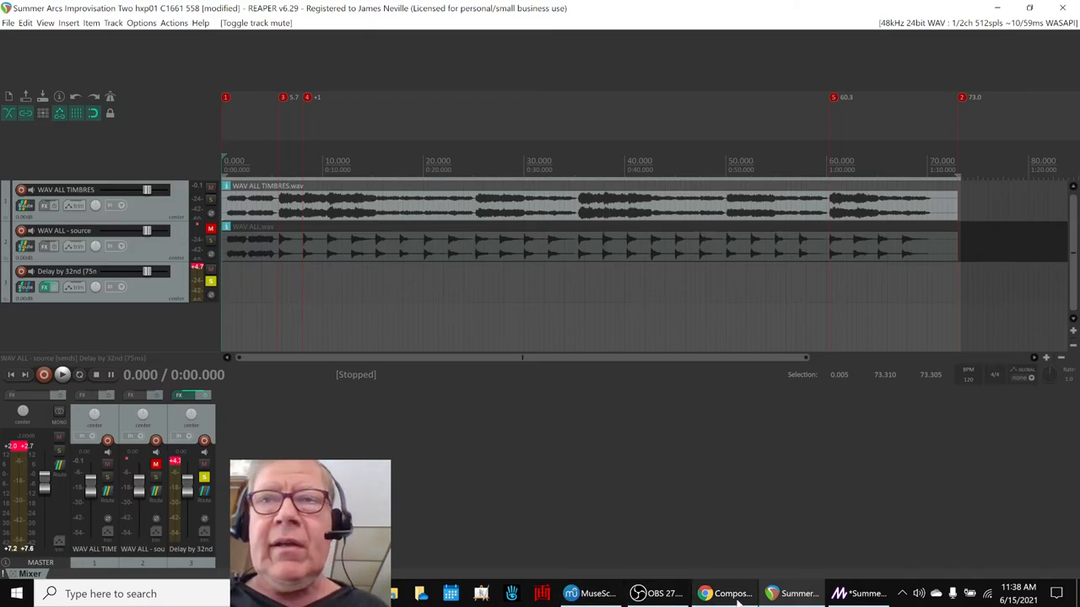
left_click(731, 594)
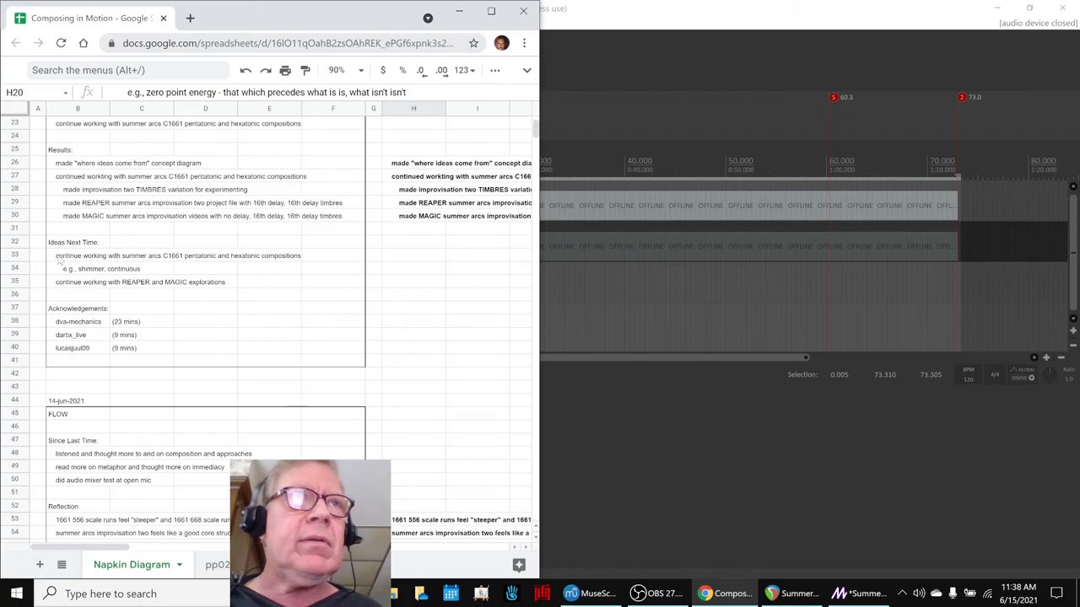
left_click(78, 257)
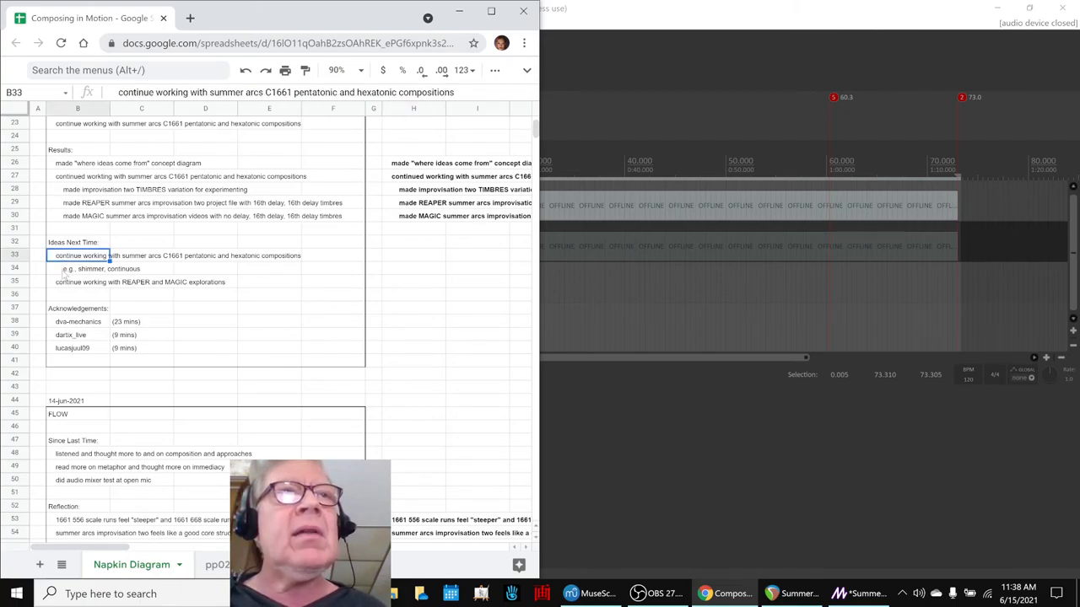
left_click(81, 268)
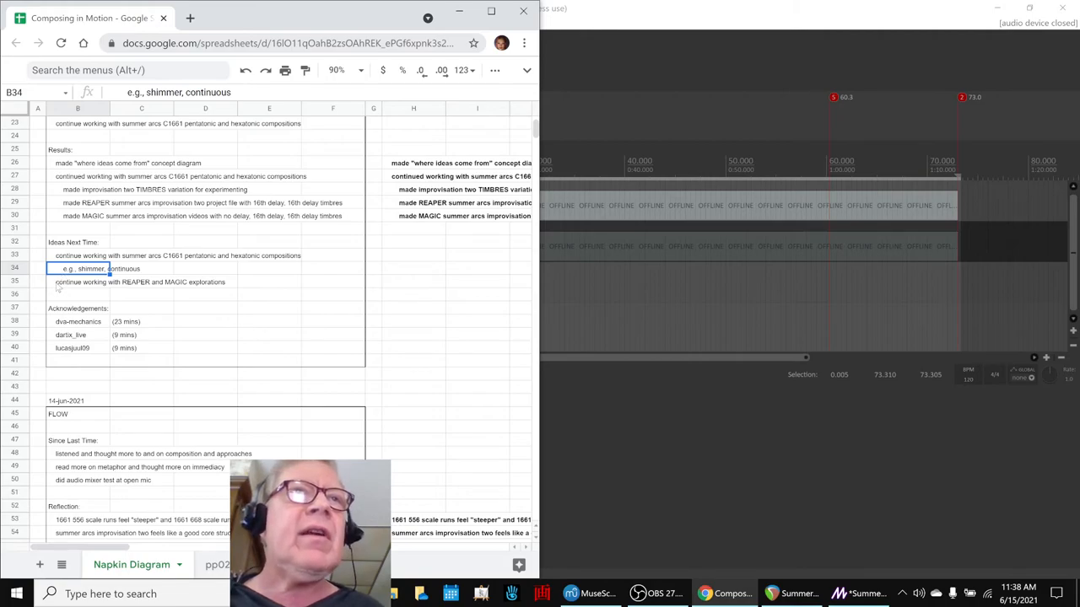
left_click(78, 282)
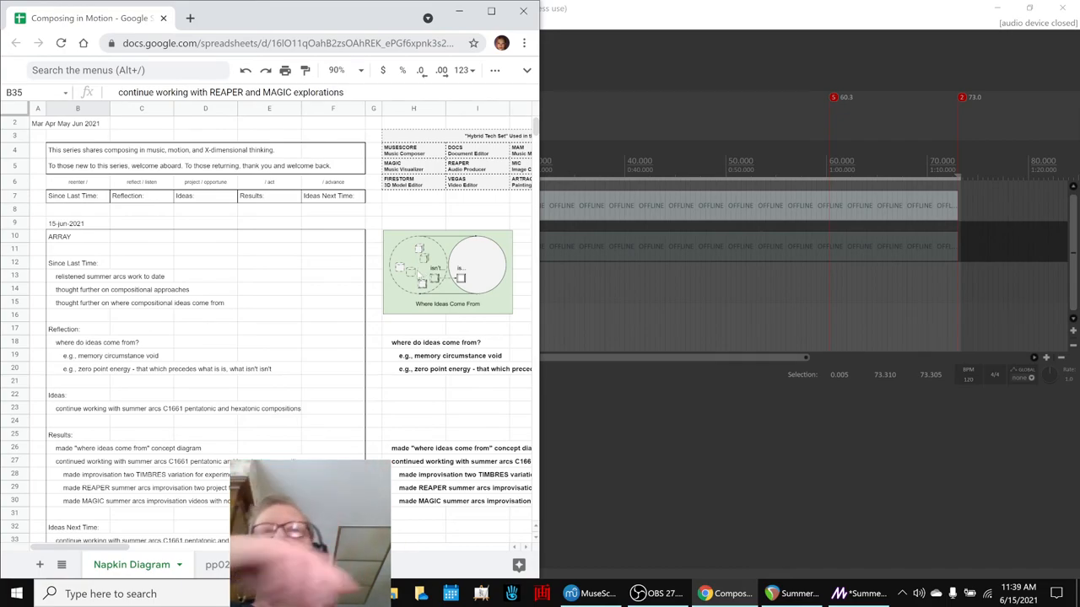
scroll("down", 3)
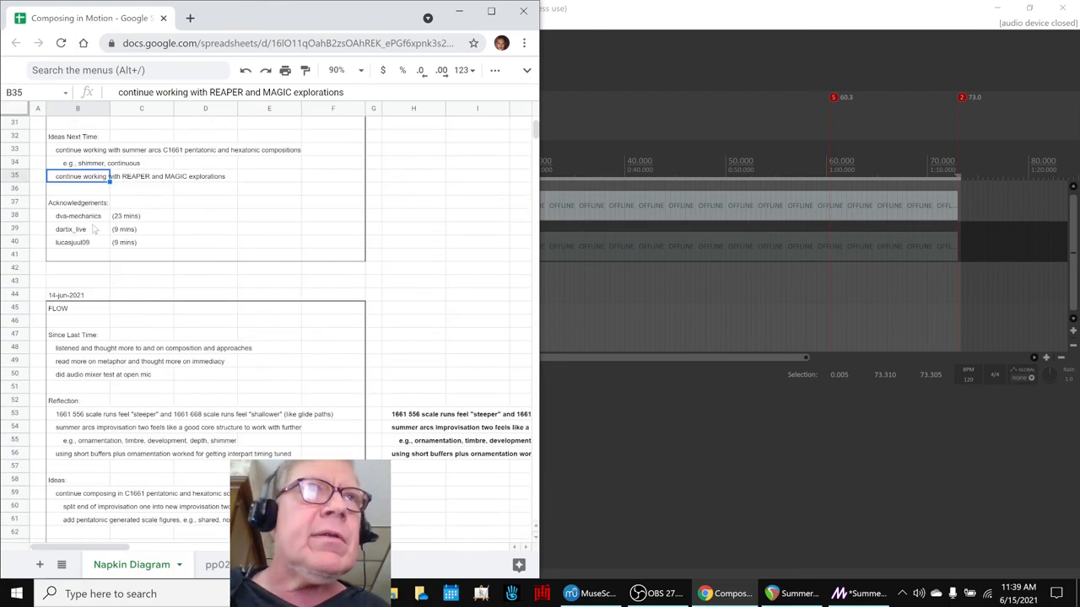
left_click(77, 216)
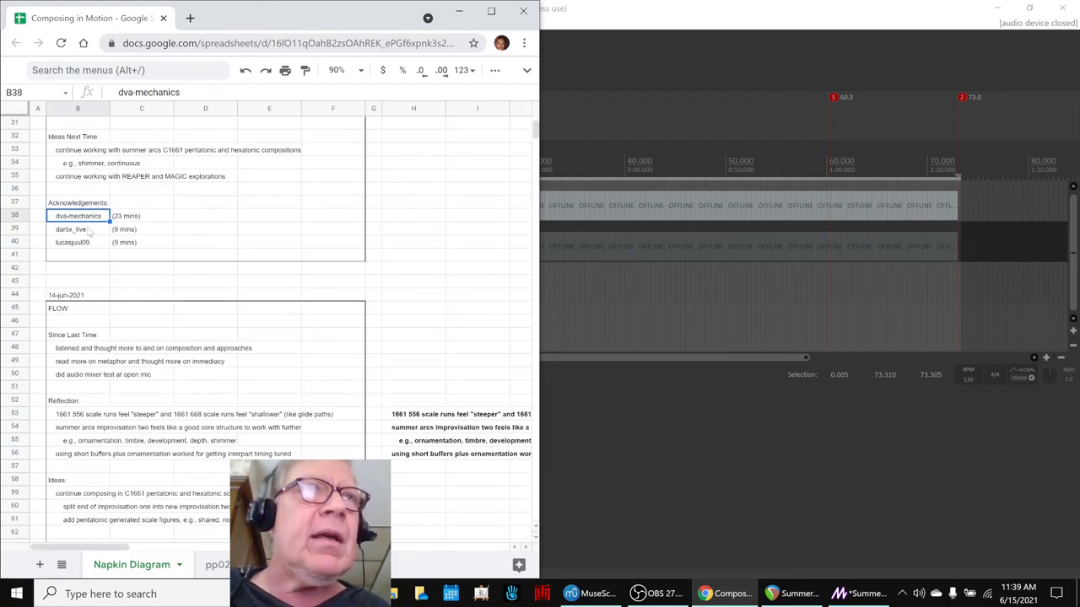
left_click(78, 243)
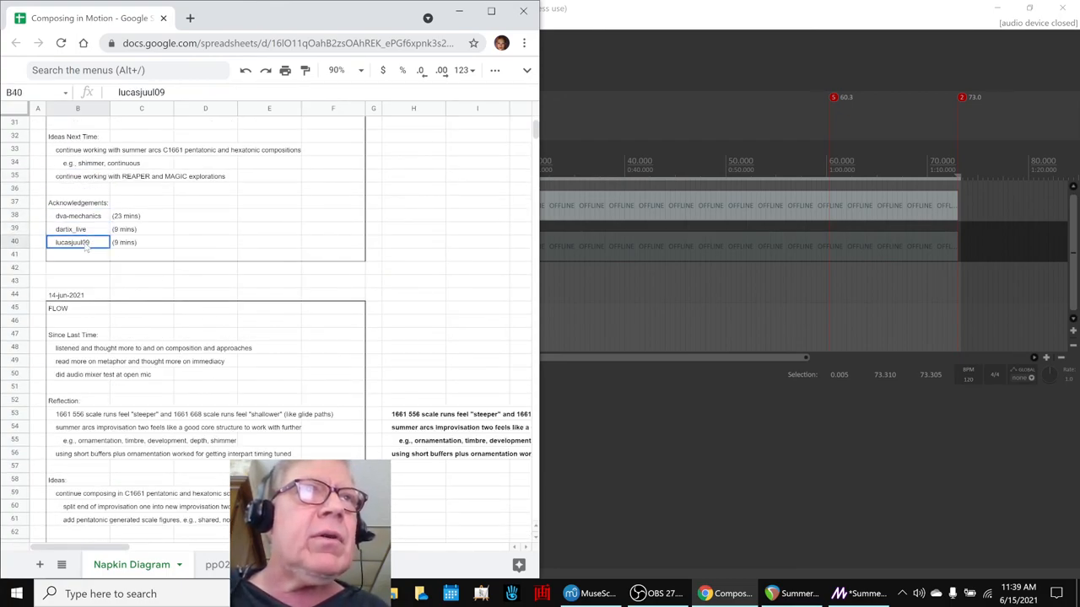